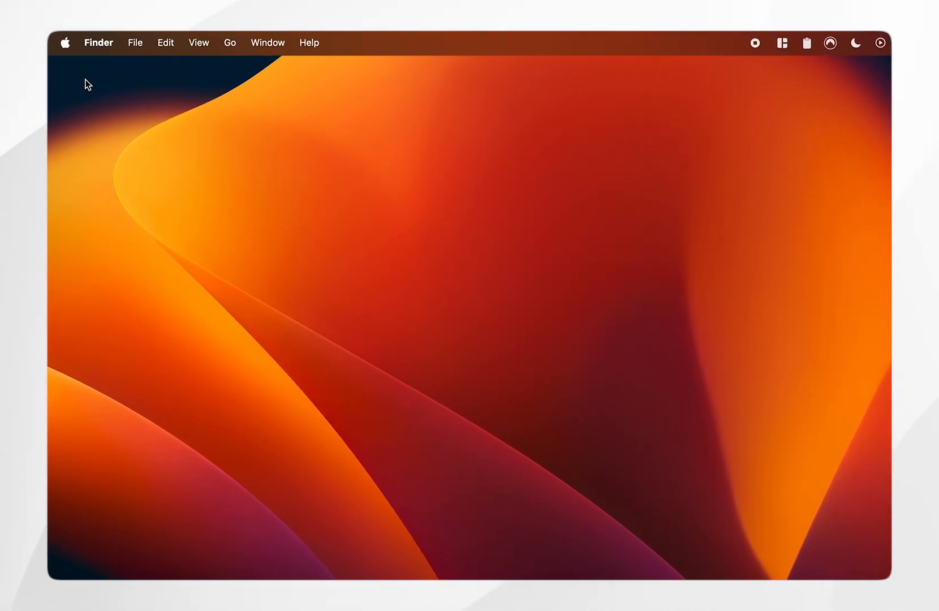
Launch System Settings from the Apple menu in the menu bar.
{"action": "left_click", "coordinate": [65, 43]}
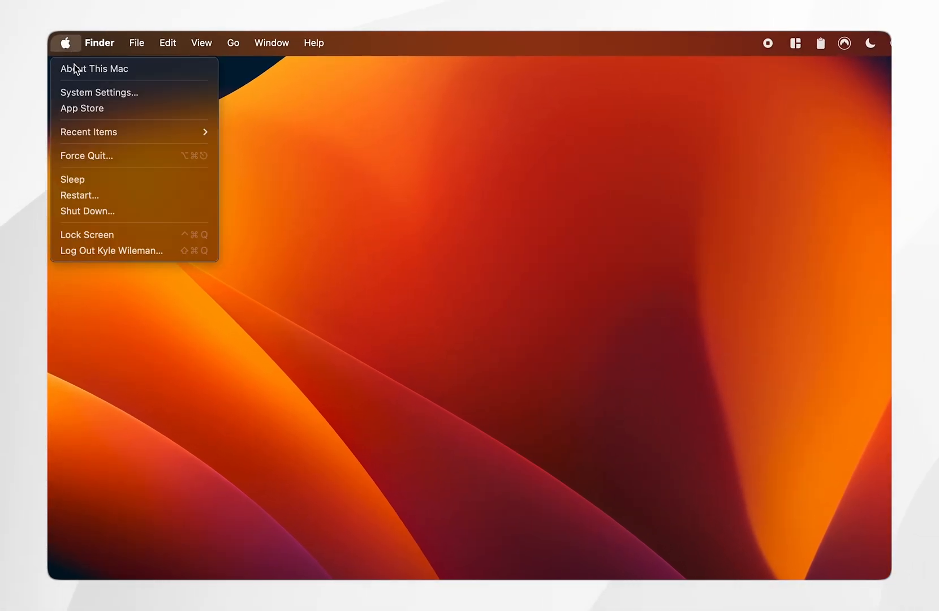
{"action": "left_click", "coordinate": [100, 92]}
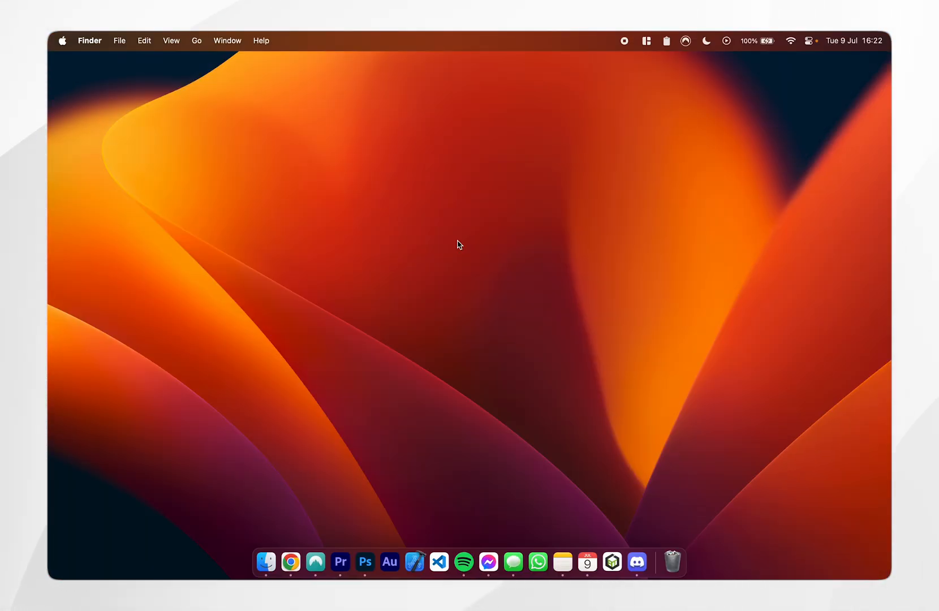
{"action": "mouse_move", "coordinate": [739, 71]}
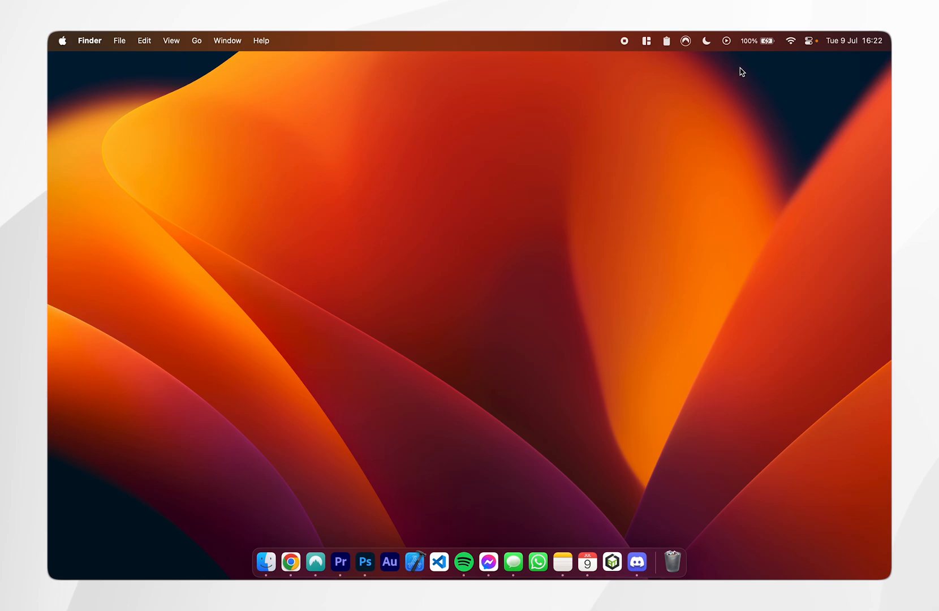
{"action": "mouse_move", "coordinate": [448, 197]}
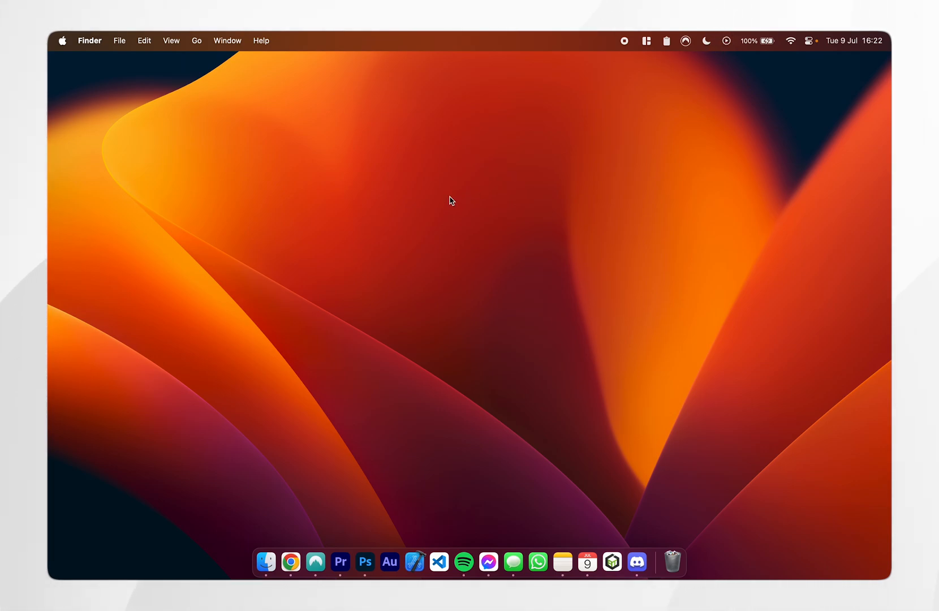
Search Spotlight for 'se' and launch System Settings from the results.
{"action": "key", "text": "cmd+space"}
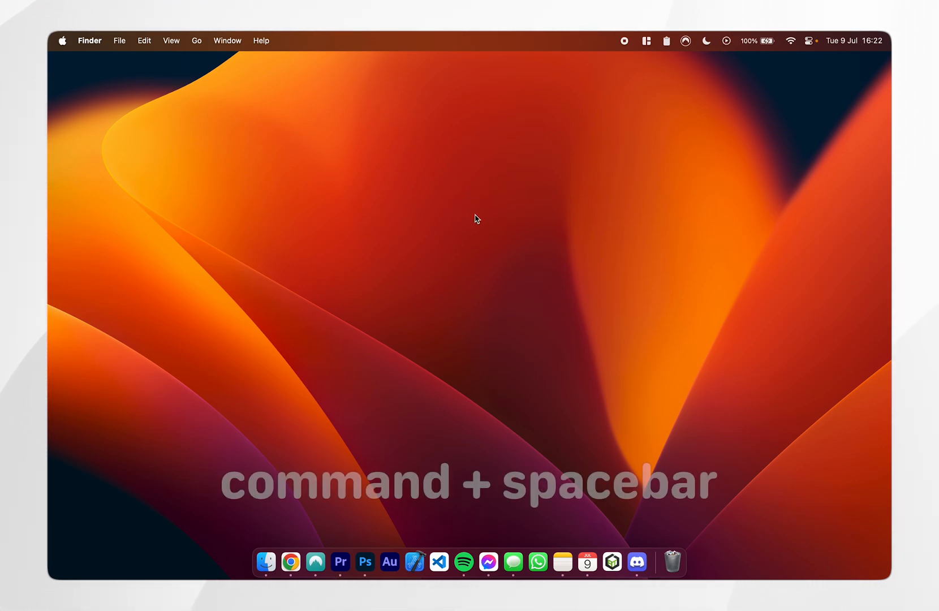
{"action": "key", "text": "cmd+space"}
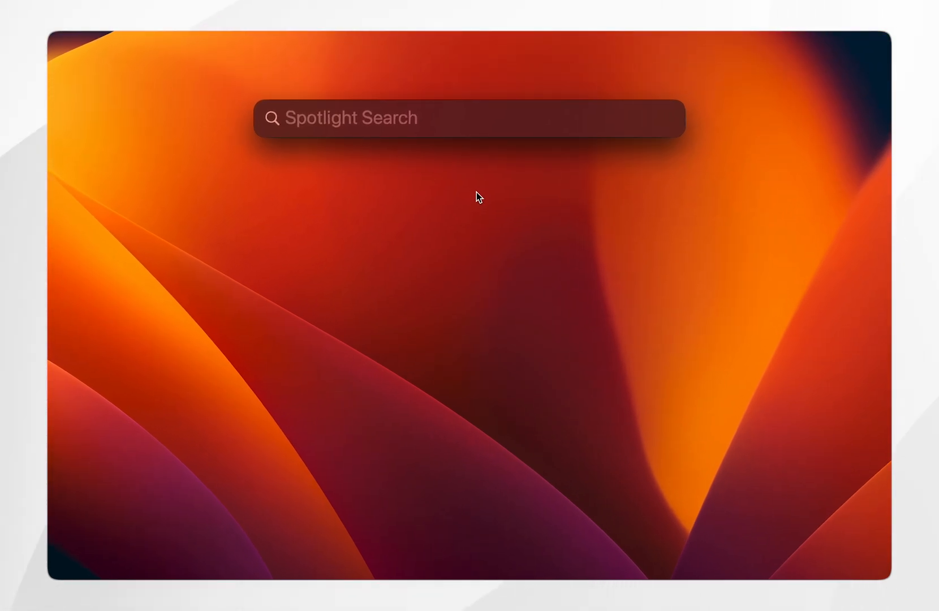
{"action": "type", "text": "settings"}
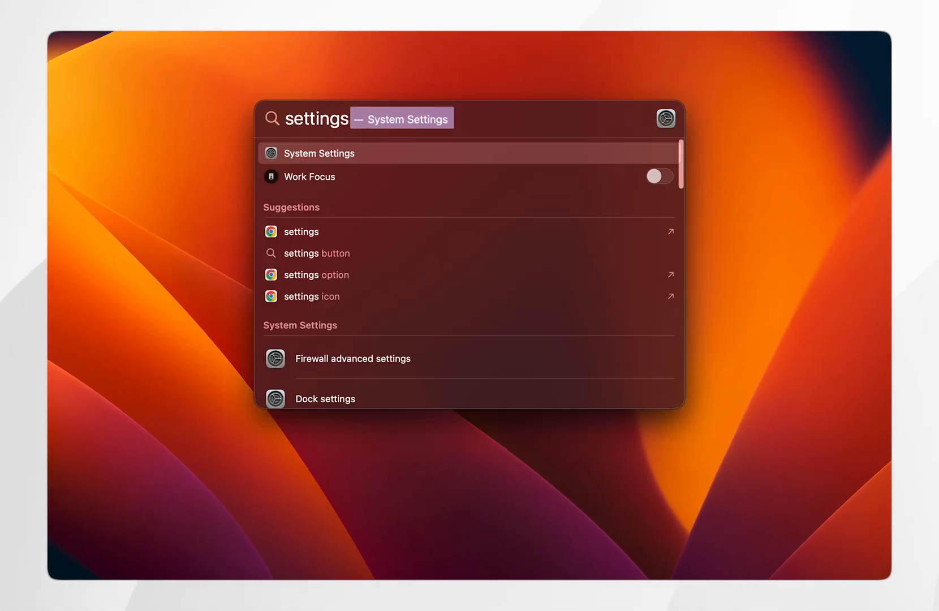
{"action": "left_click", "coordinate": [319, 153]}
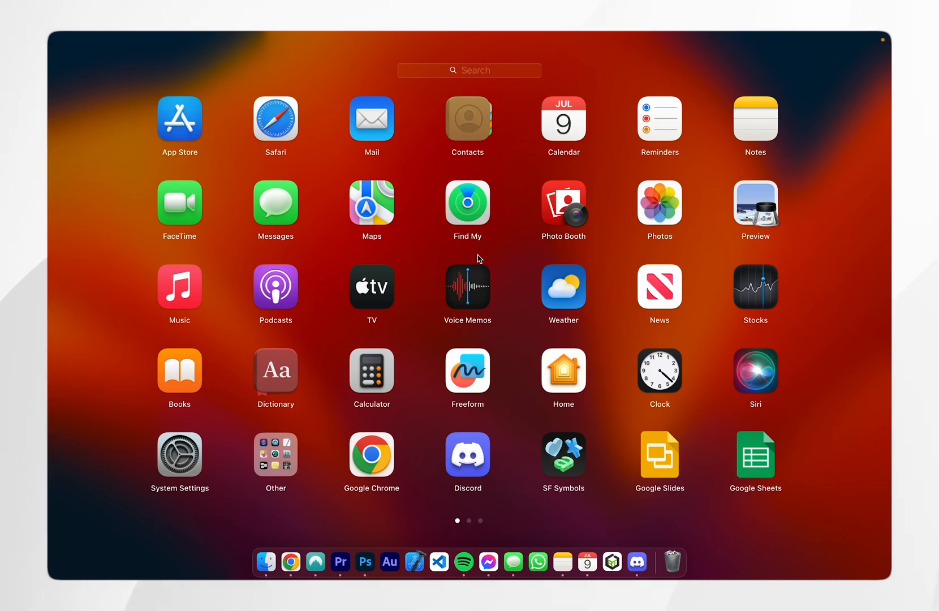
Launch System Settings from the Launchpad grid, landing on its Appearance page.
{"action": "scroll", "scroll_direction": "left", "scroll_amount": 3}
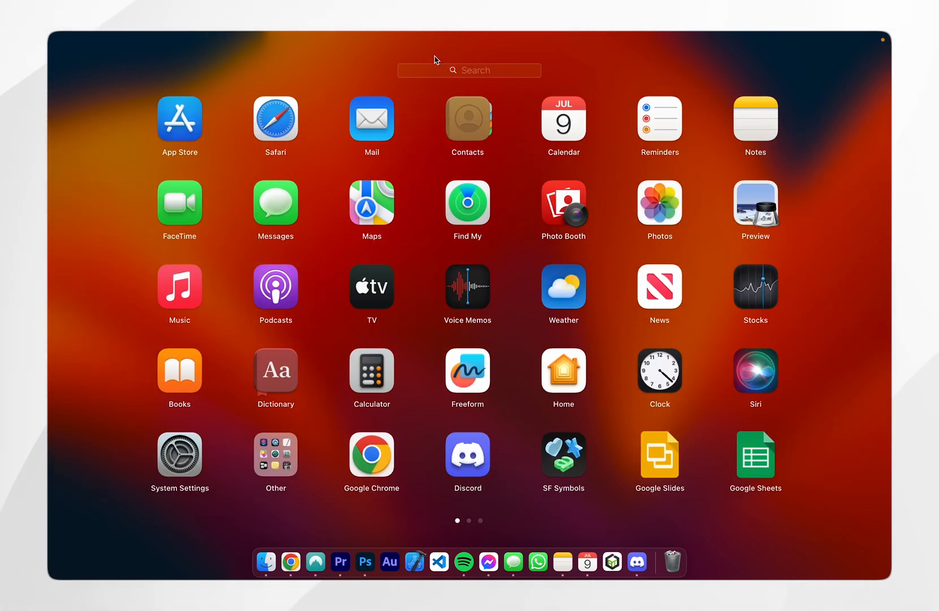
{"action": "mouse_move", "coordinate": [314, 73]}
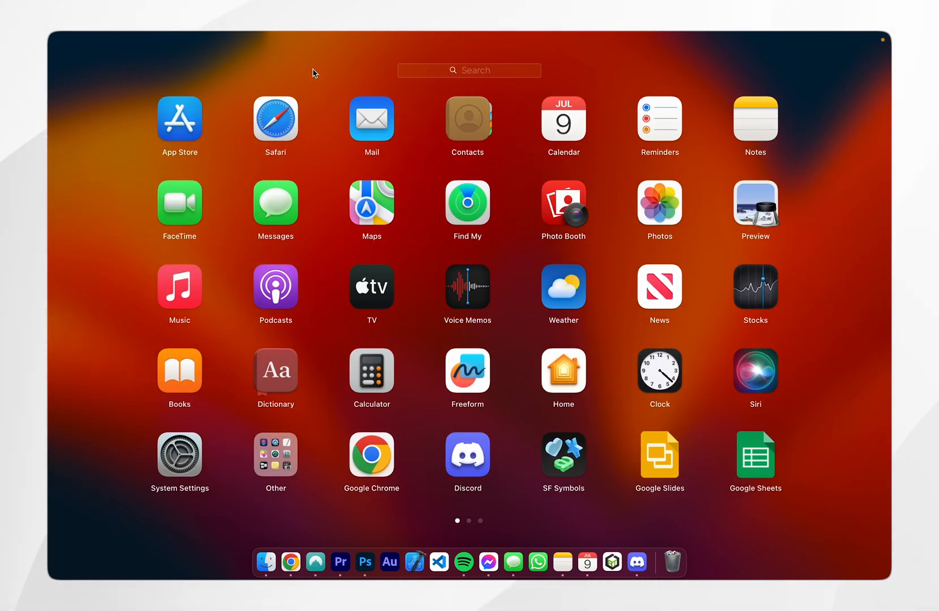
{"action": "mouse_move", "coordinate": [192, 462]}
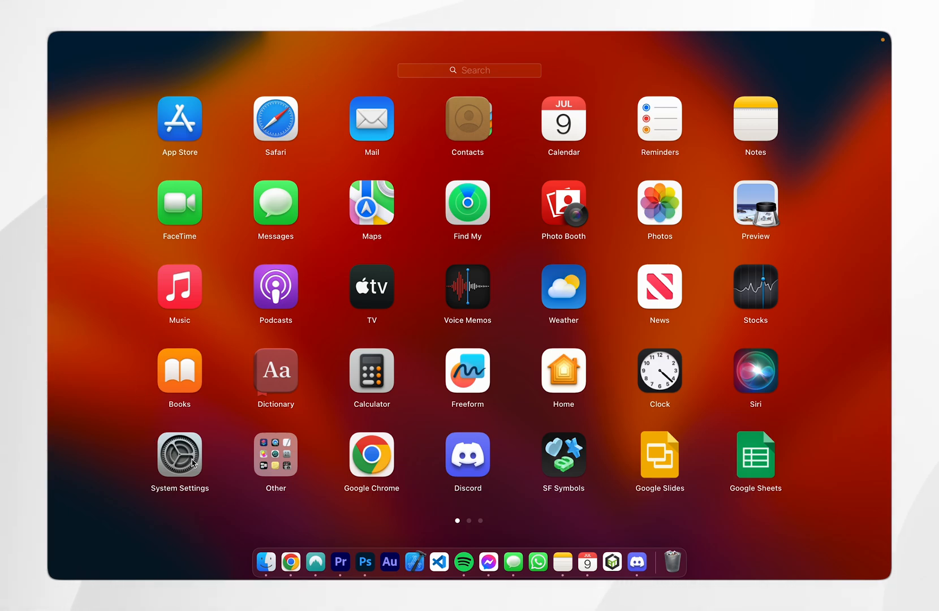
{"action": "left_click", "coordinate": [178, 455]}
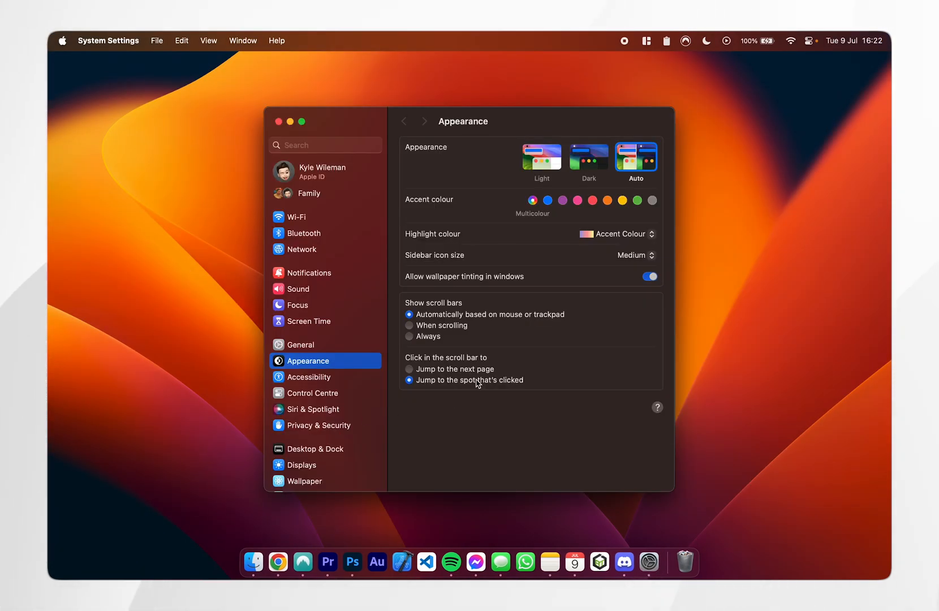
{"action": "left_click", "coordinate": [278, 121]}
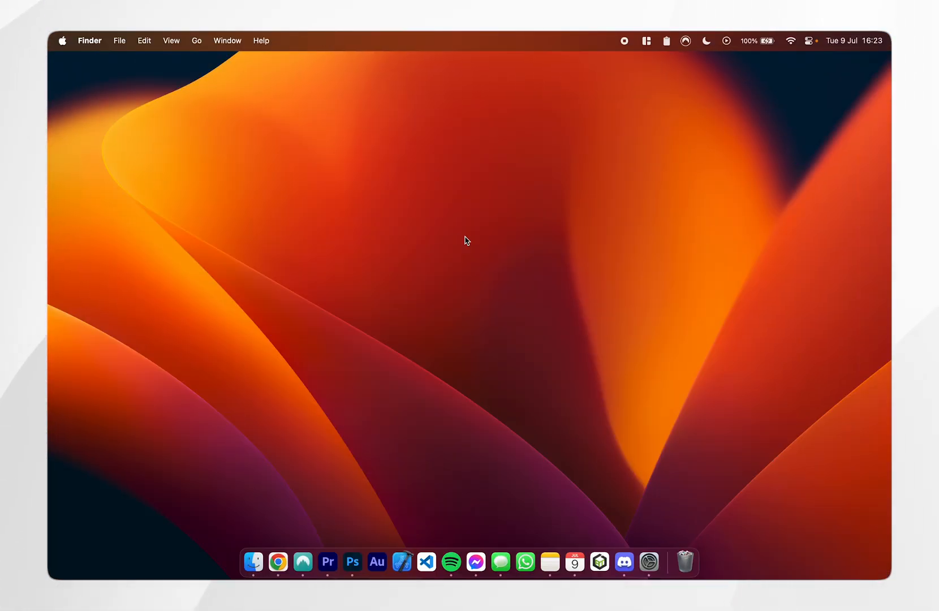
{"action": "mouse_move", "coordinate": [509, 269]}
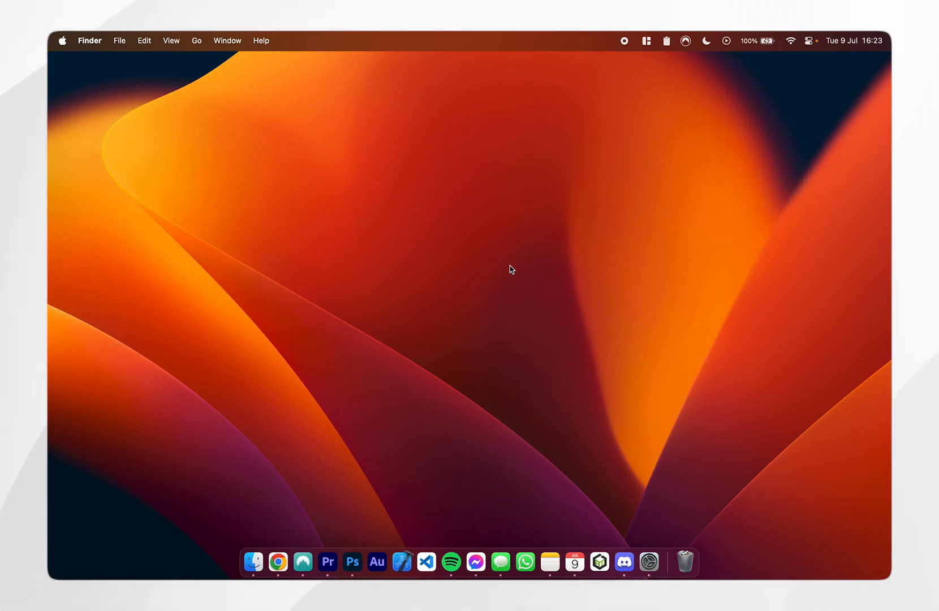
{"action": "left_click", "coordinate": [648, 562]}
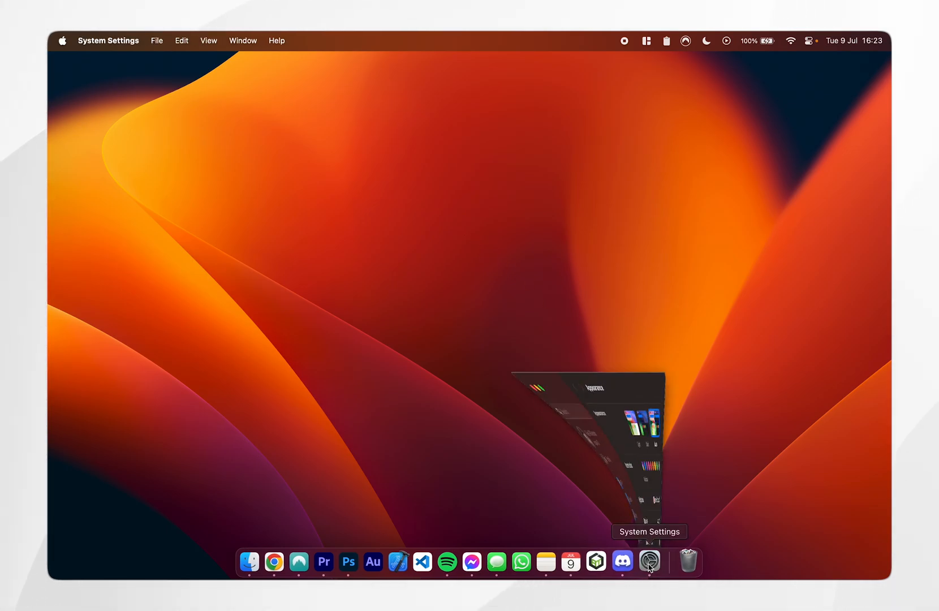
{"action": "left_click", "coordinate": [649, 562]}
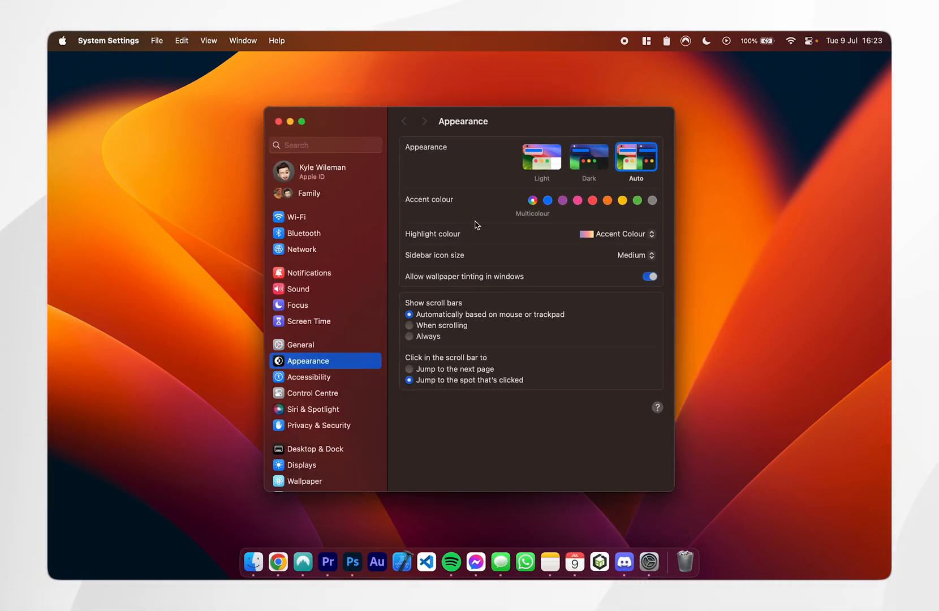